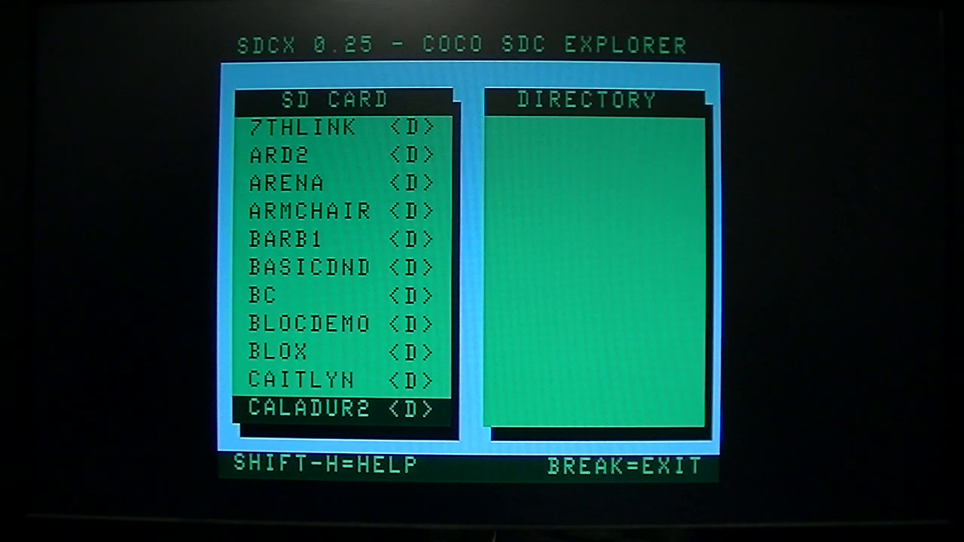
# Select CAITLYN in the SD card list and boot that OS-9 disk.
pyautogui.press('Up')
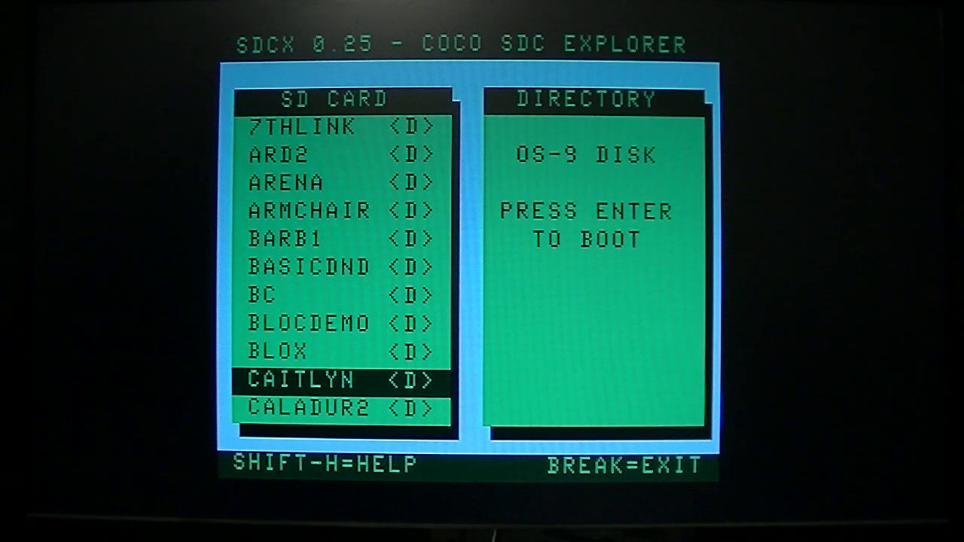
pyautogui.press('Enter')
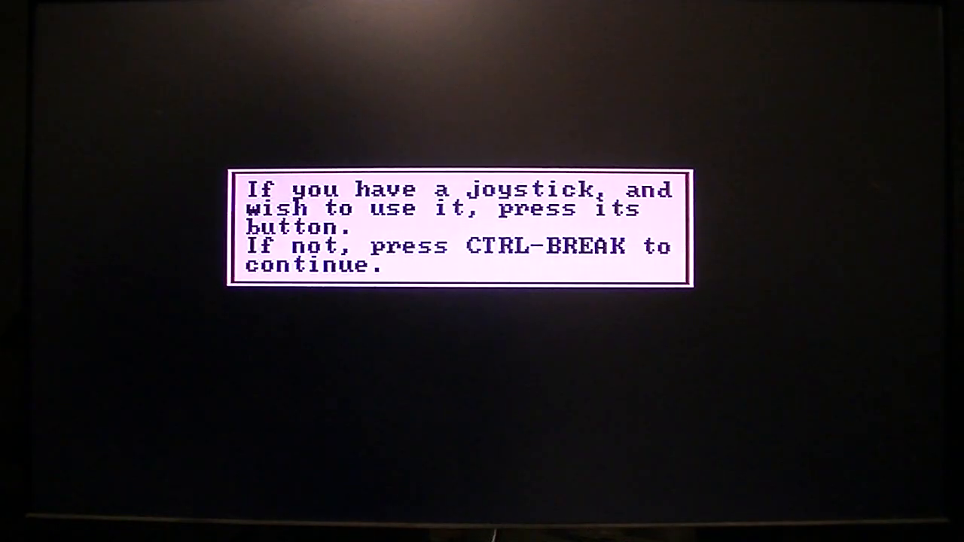
# Skip the game's joystick prompt with CTRL-BREAK to play without a joystick.
pyautogui.press('ctrl+break')
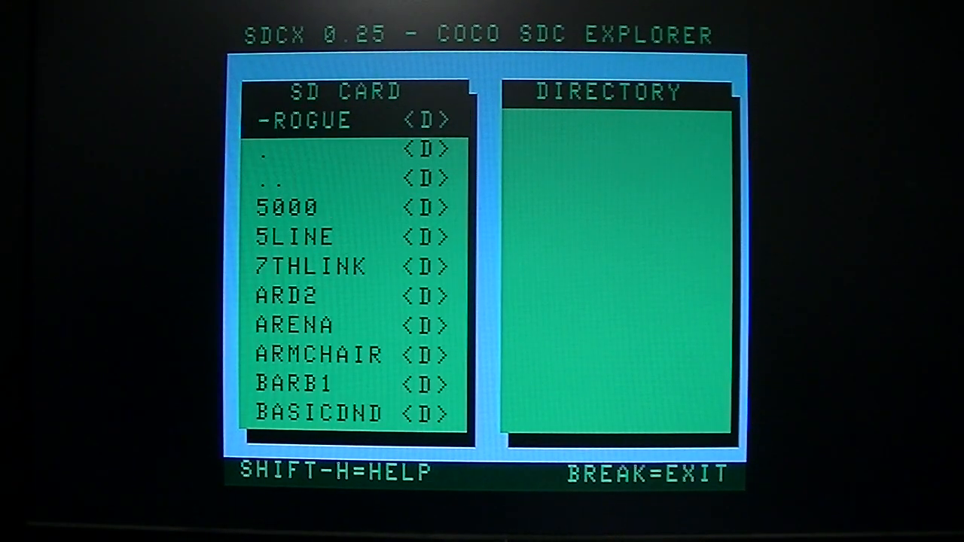
pyautogui.press('Down')
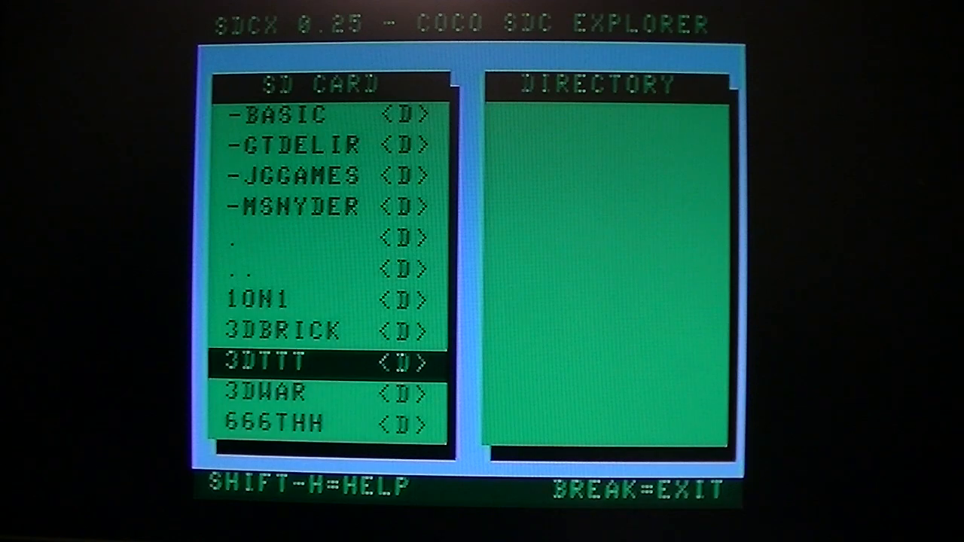
pyautogui.press('Down')
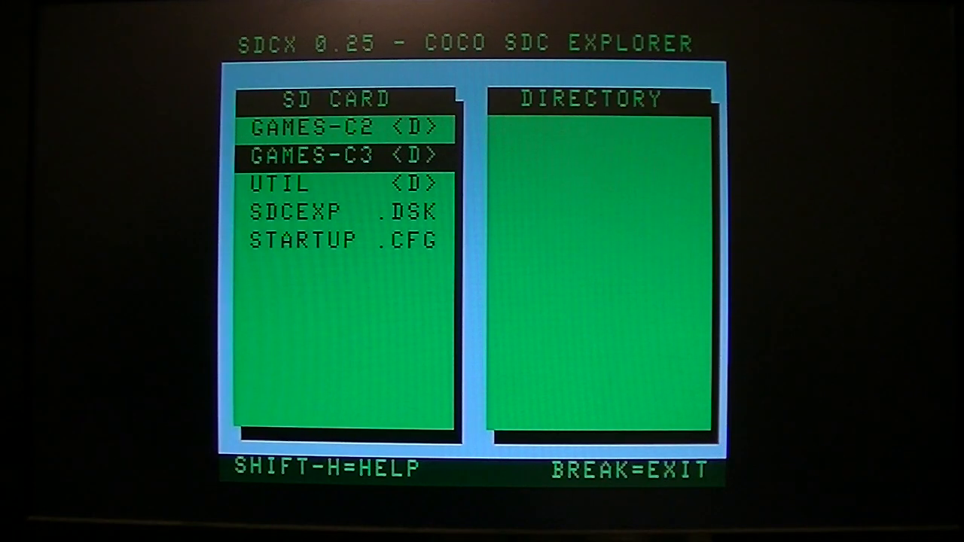
# Move down to the Barbarian Quest entry on the SD card and load it.
pyautogui.press('Down')
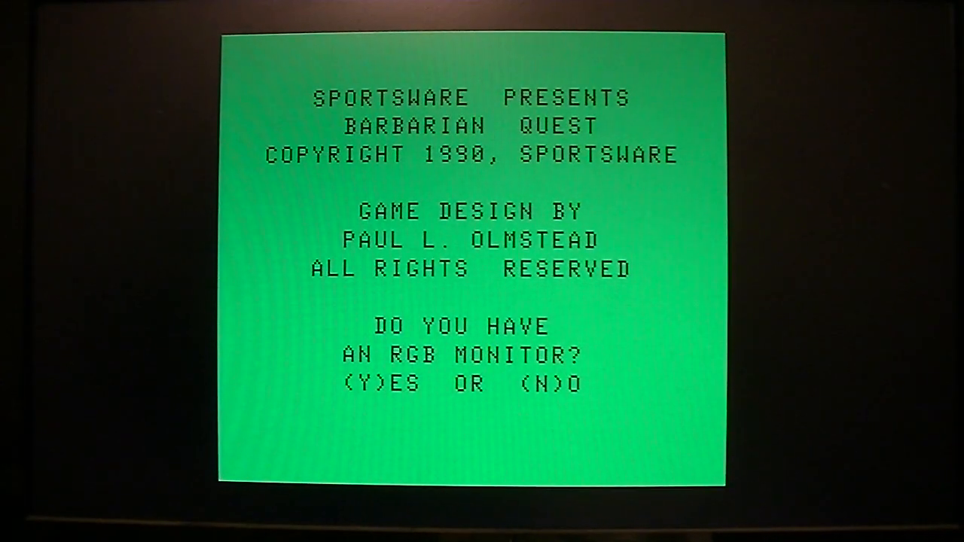
# Answer Y to Barbarian Quest's RGB monitor question.
pyautogui.press('y')
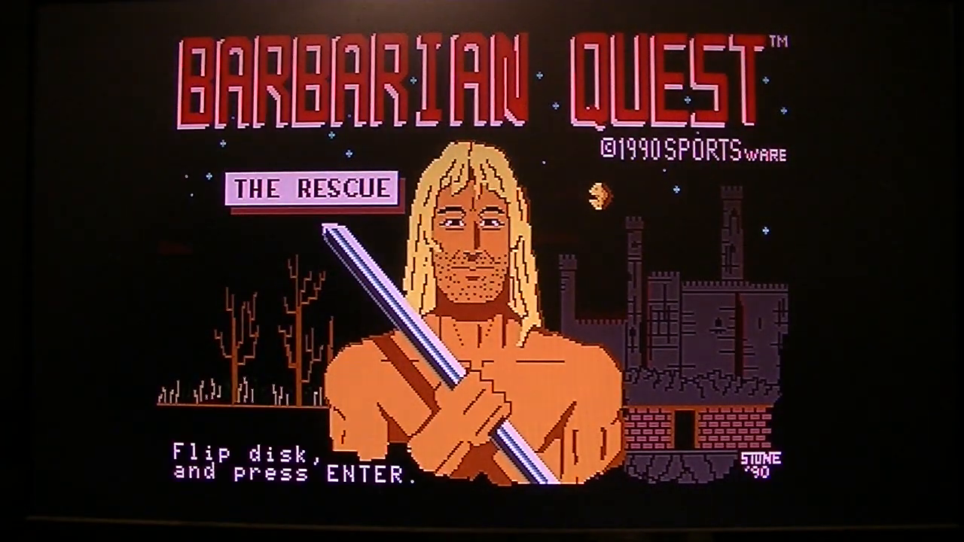